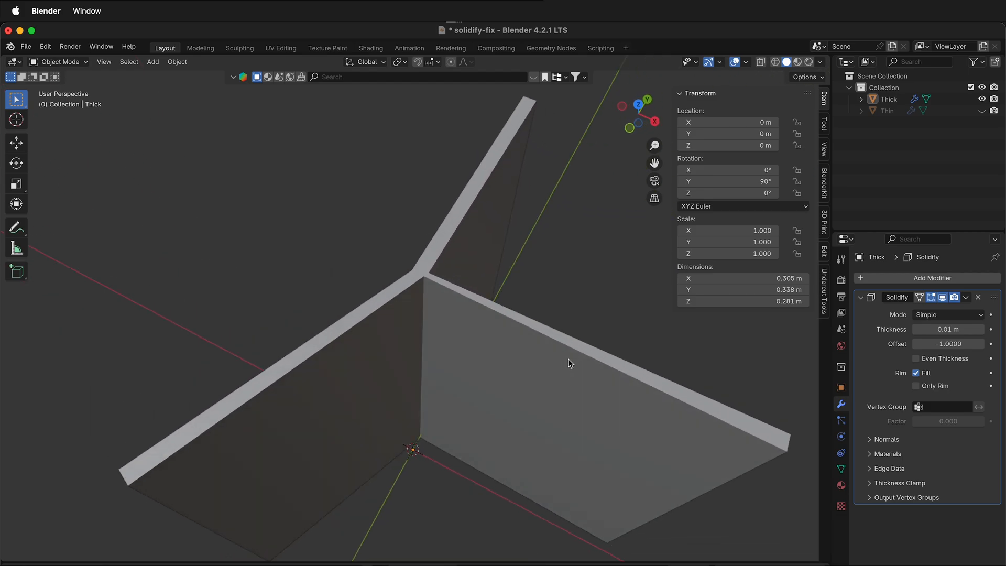
# Select the Thick object and apply its Solidify modifier from the modifier dropdown
pyautogui.click(438, 324)
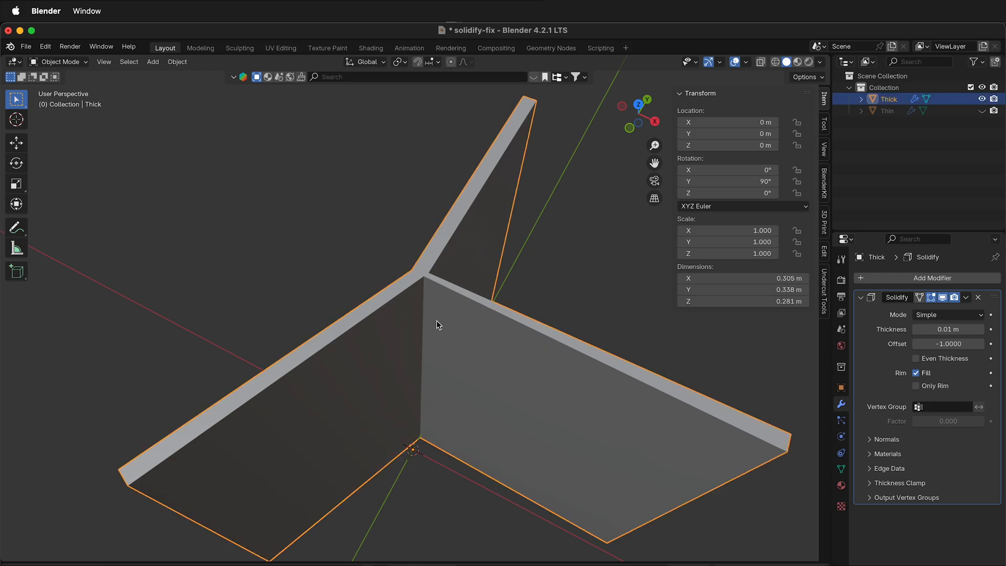
pyautogui.press('Tab')
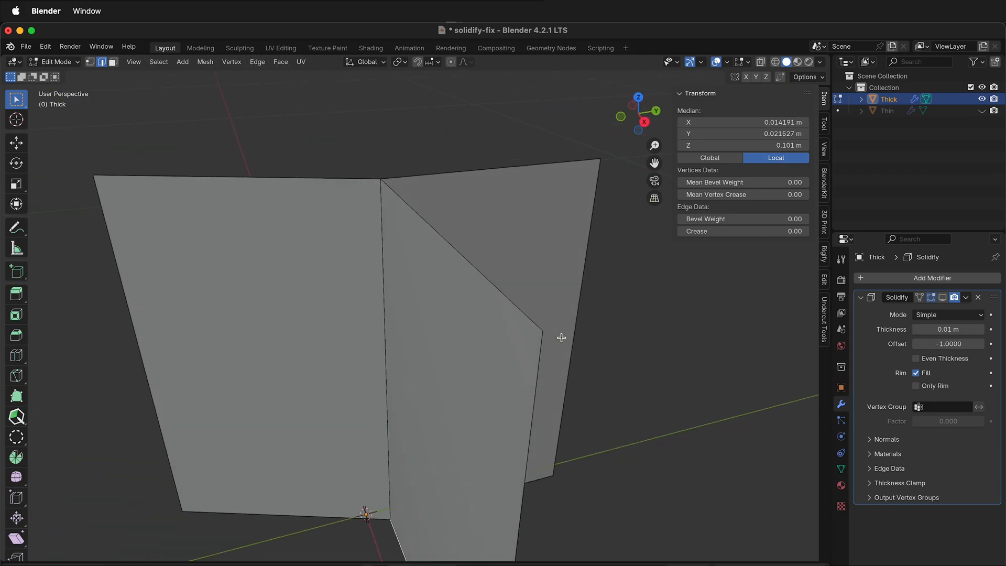
pyautogui.press('Tab')
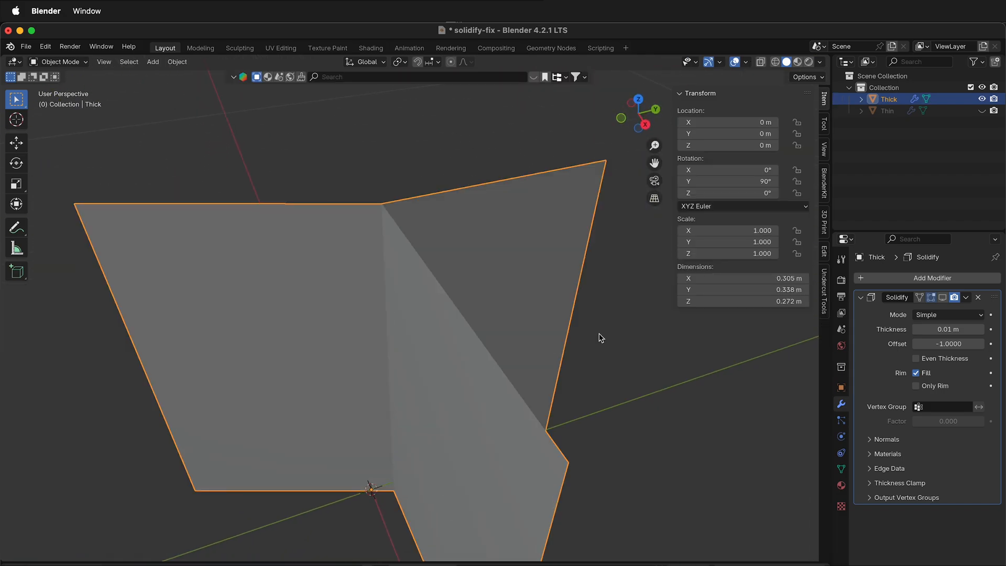
pyautogui.click(966, 297)
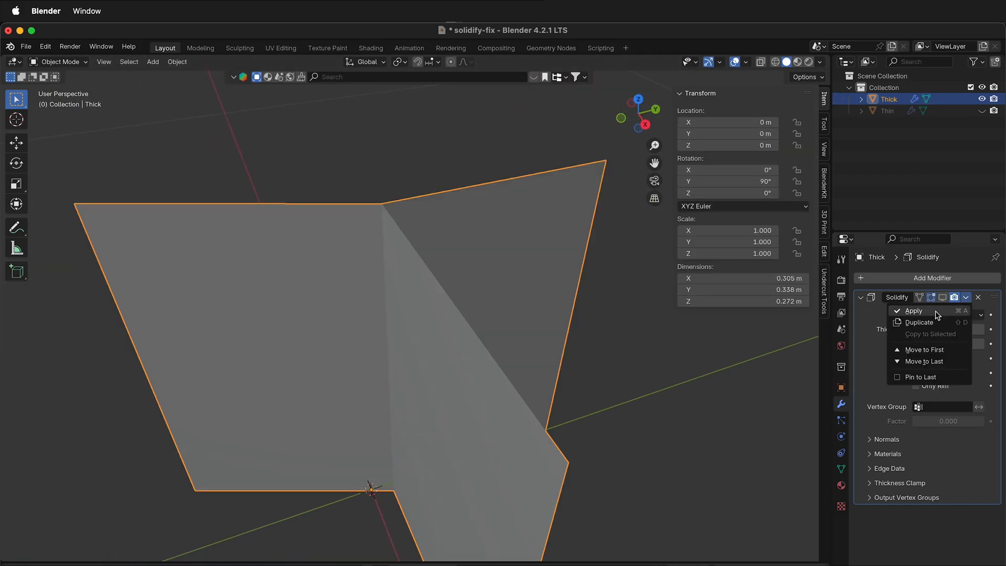
pyautogui.click(912, 311)
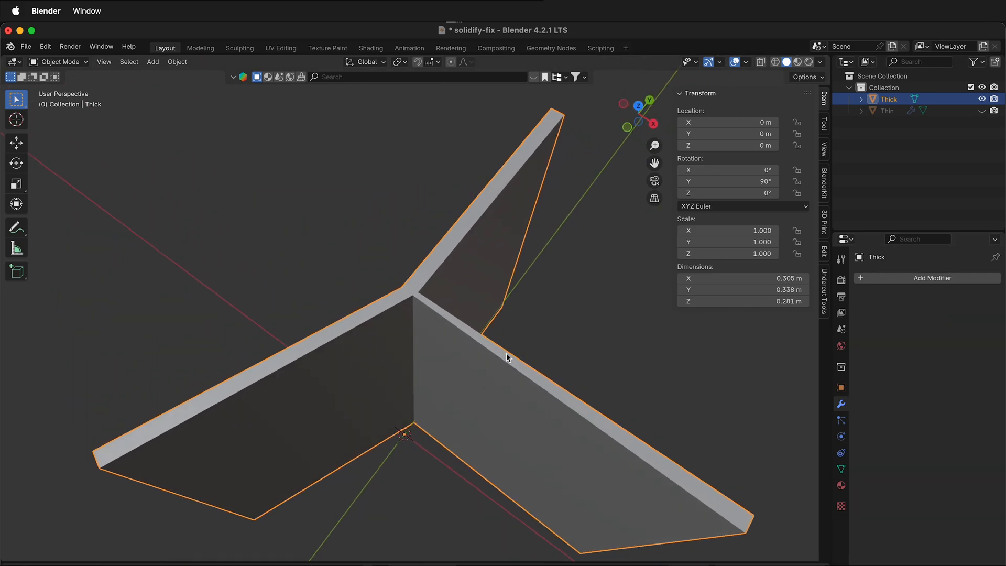
# Enter Edit Mode on the solidified mesh and show Select All by Trait options
pyautogui.press('Tab')
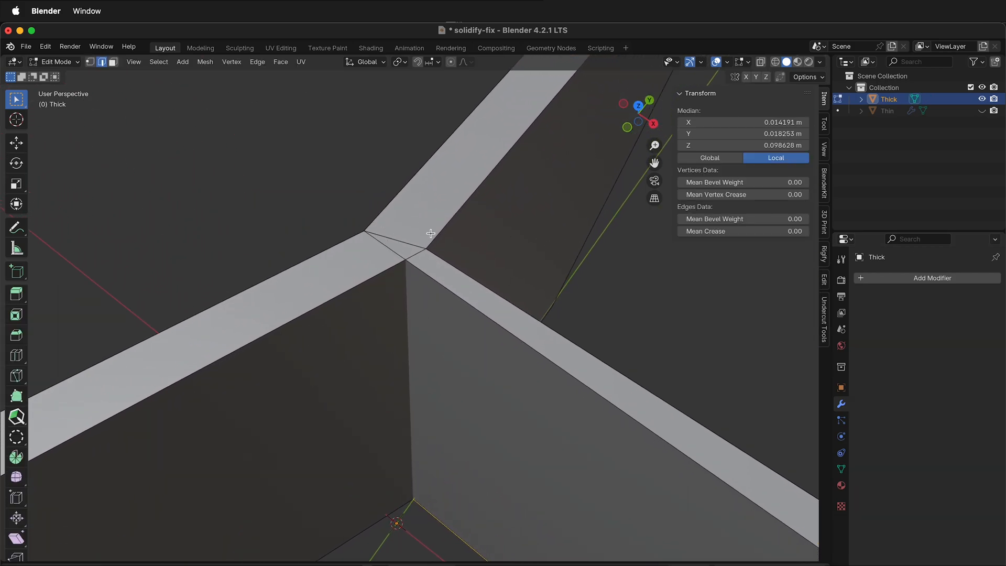
pyautogui.moveTo(399, 249)
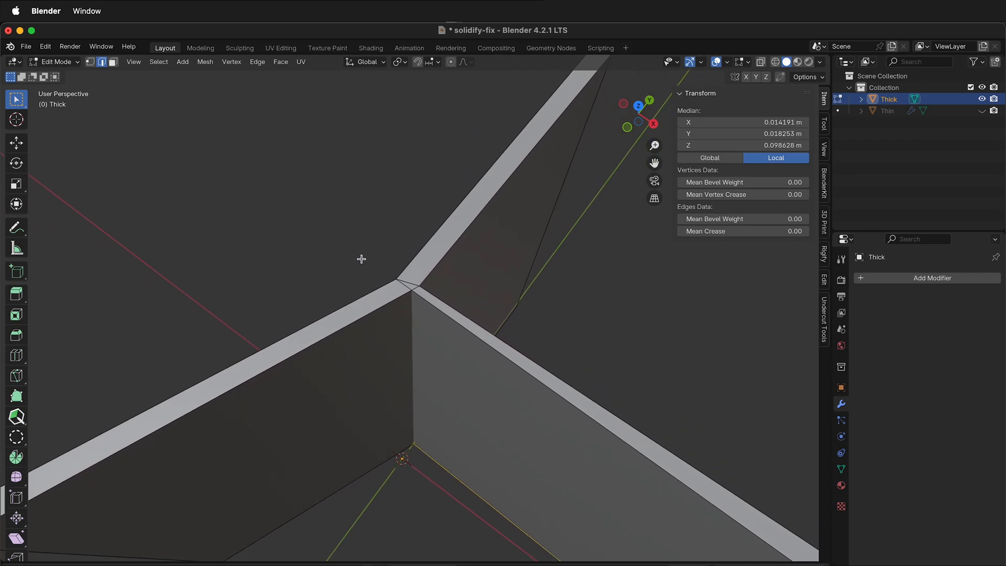
pyautogui.moveTo(392, 319)
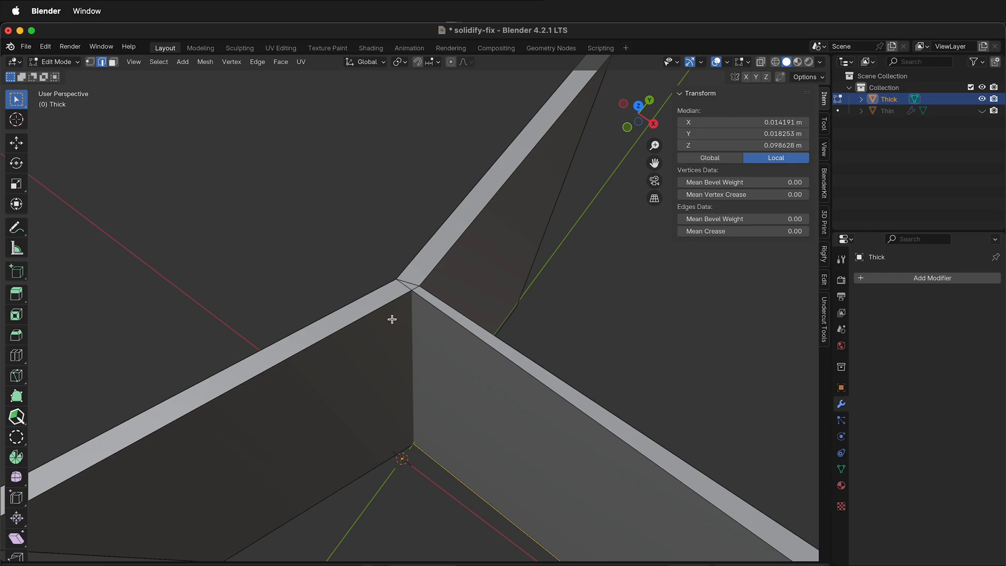
pyautogui.moveTo(159, 62)
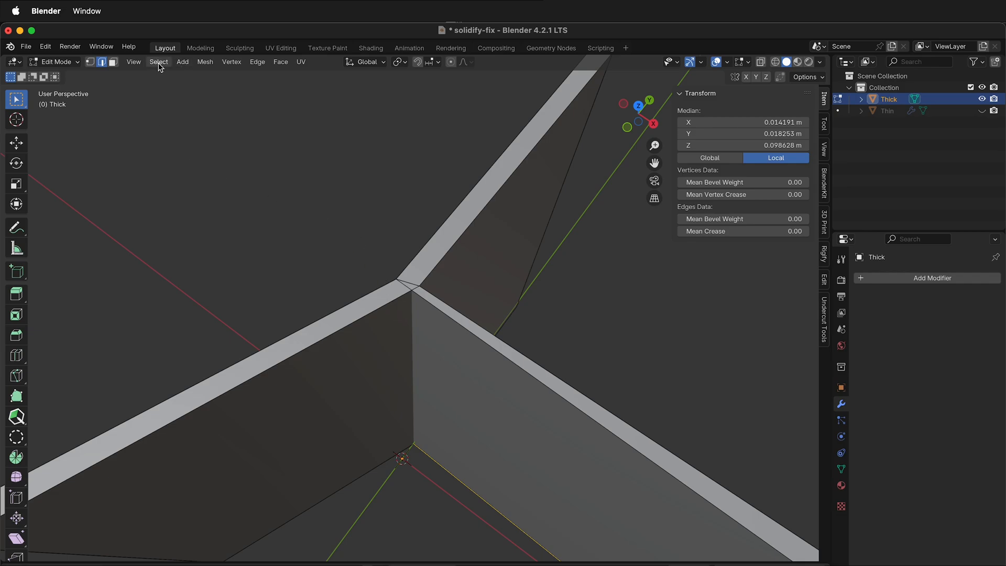
pyautogui.click(158, 61)
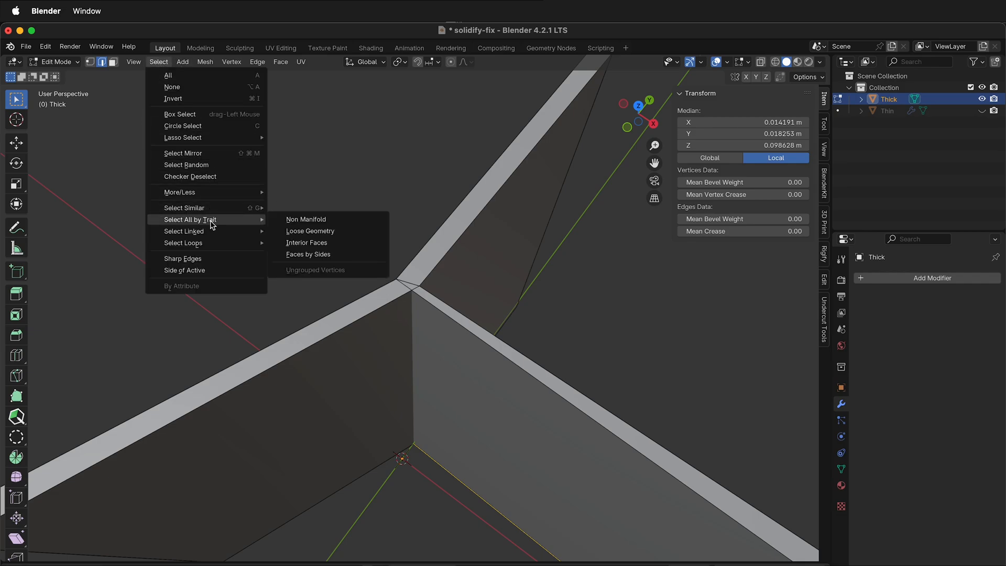
pyautogui.click(306, 219)
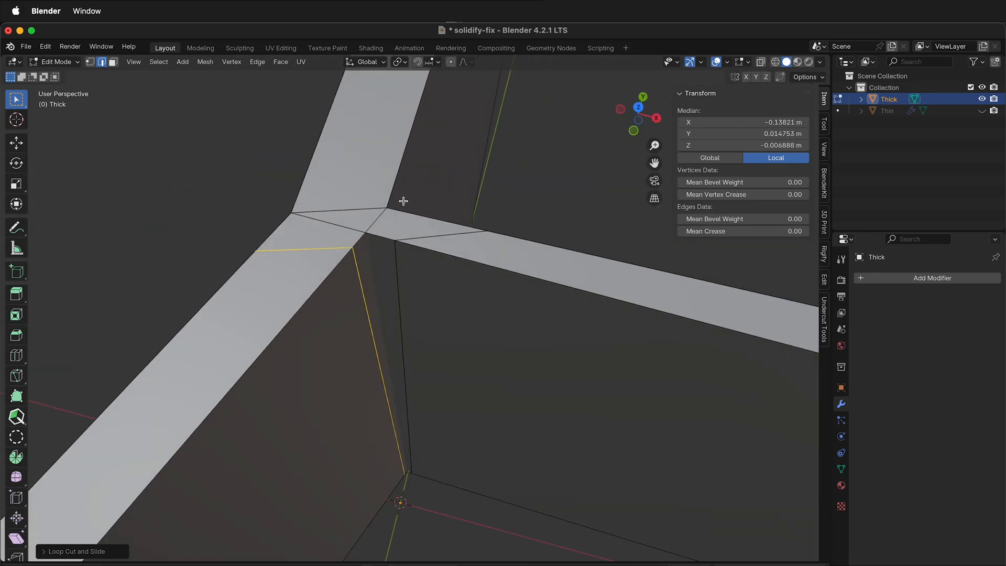
# Edge Slide the inner-wall edge so it meets the corner junction
pyautogui.click(366, 231)
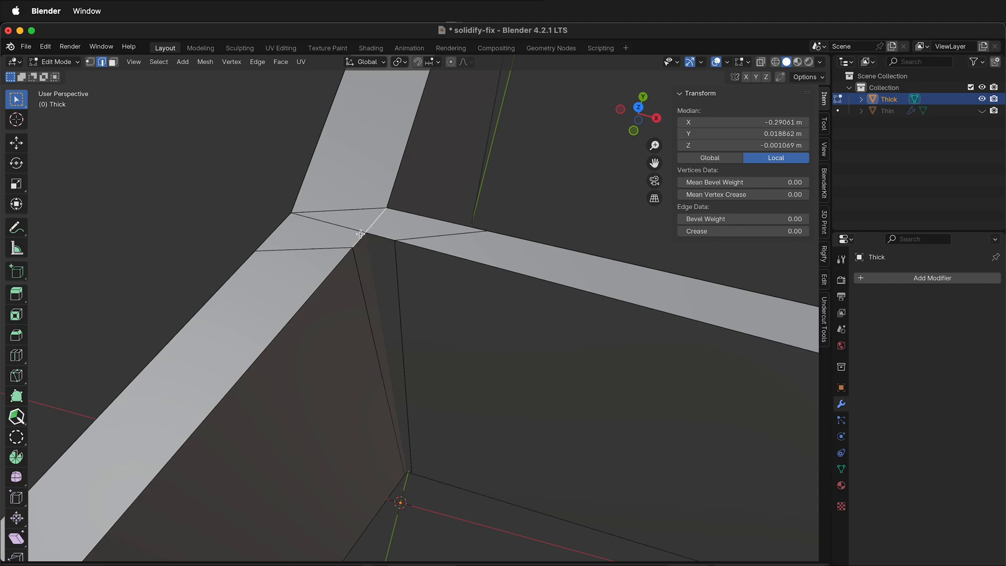
pyautogui.moveTo(368, 233)
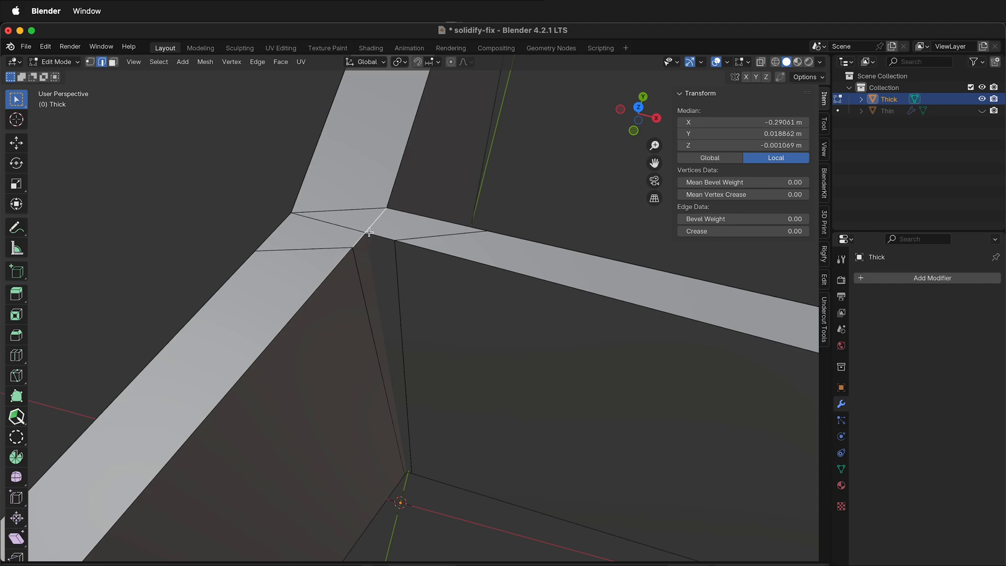
pyautogui.moveTo(366, 236)
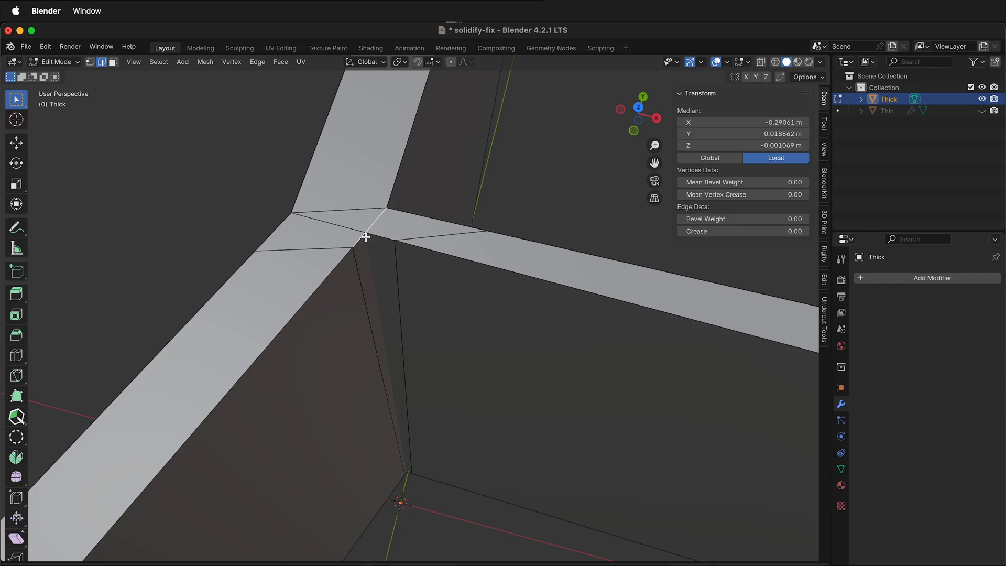
pyautogui.moveTo(360, 240)
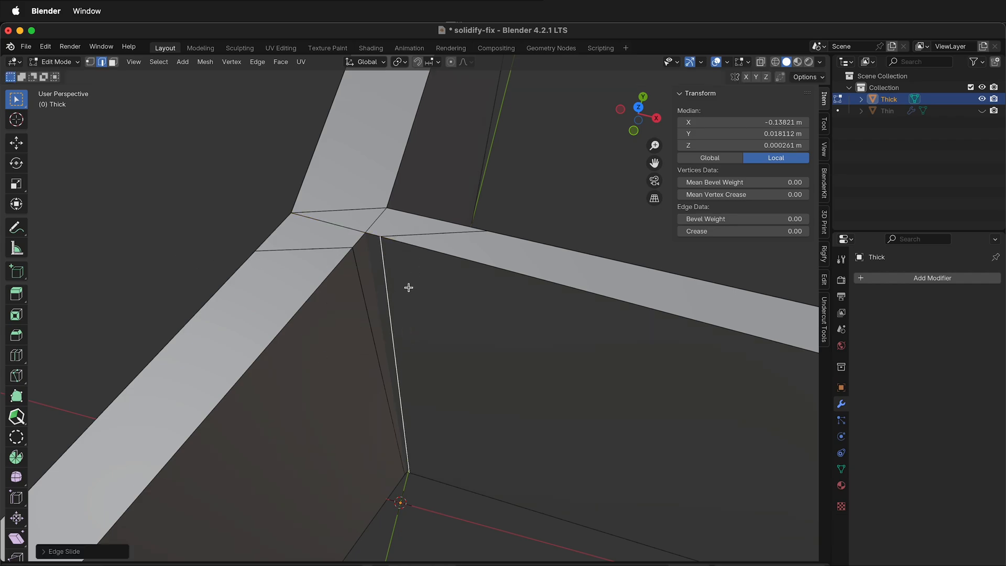
pyautogui.moveTo(164, 224)
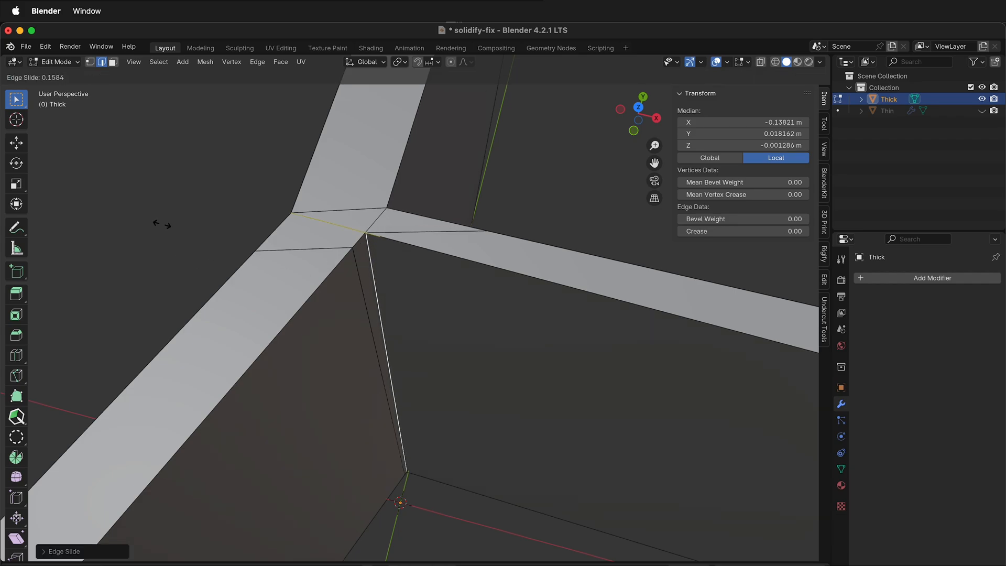
pyautogui.click(385, 264)
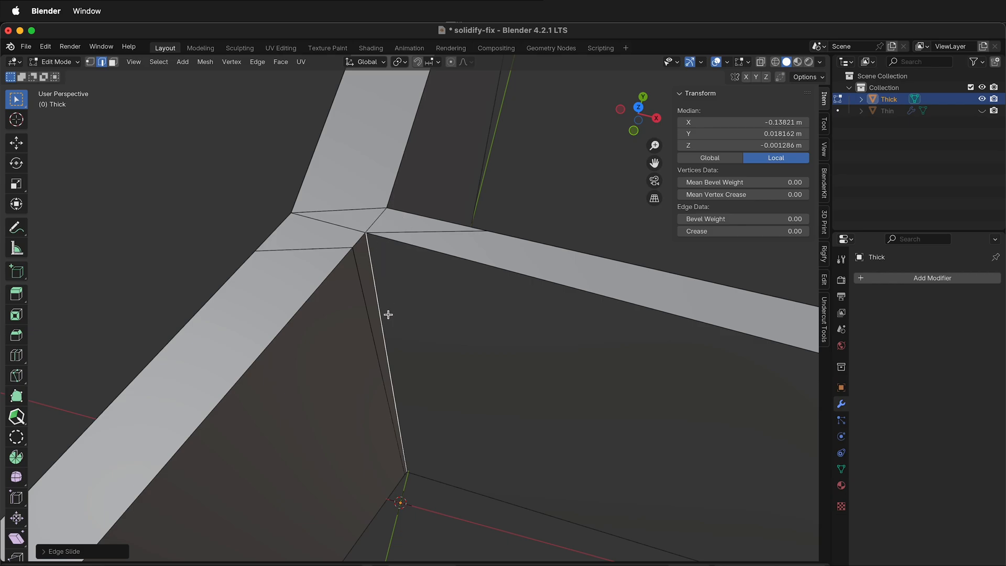
# Merge the corner vertices At Center, then delete the stray leftover vertices
pyautogui.click(374, 231)
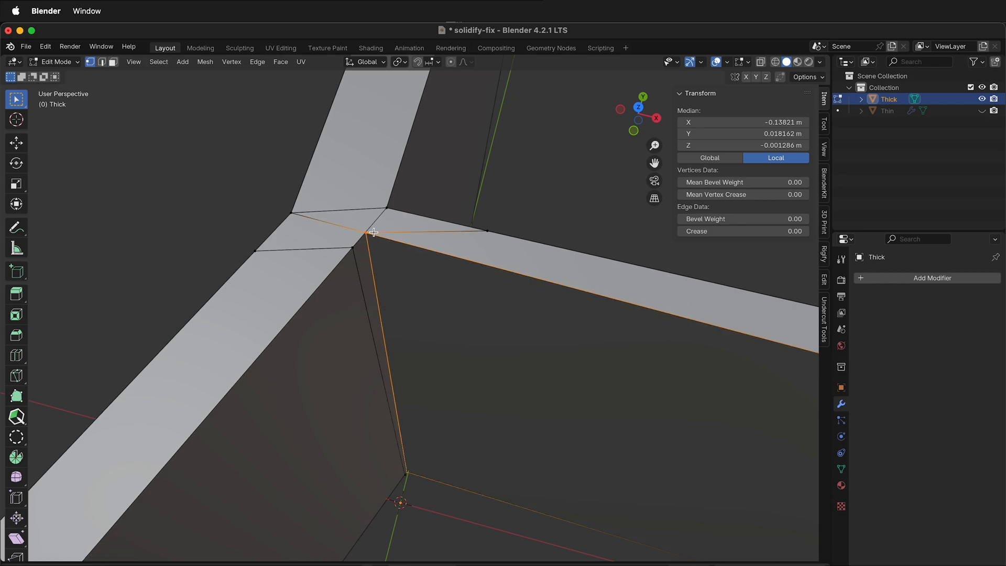
pyautogui.moveTo(337, 254)
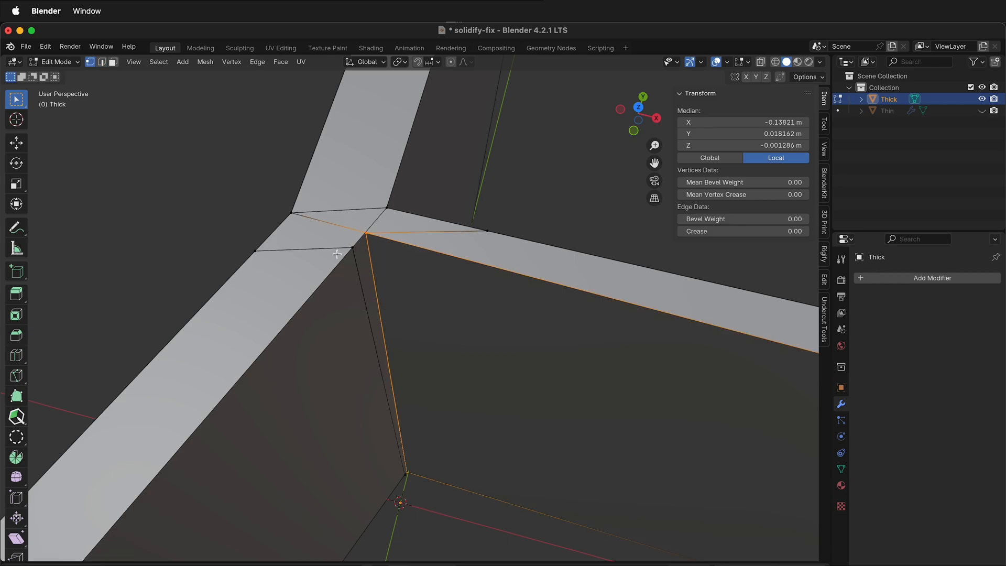
pyautogui.moveTo(357, 246)
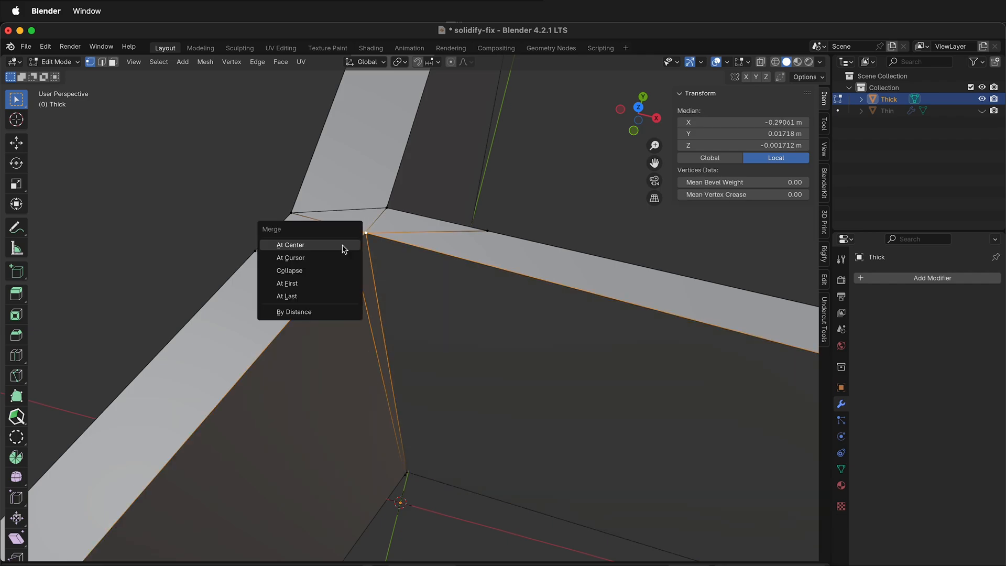
pyautogui.click(289, 245)
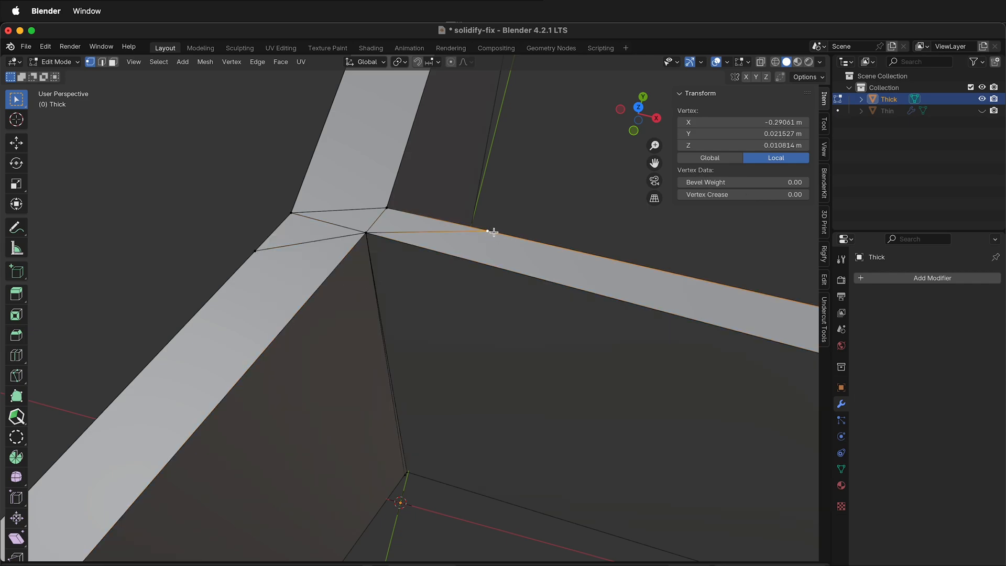
pyautogui.click(390, 206)
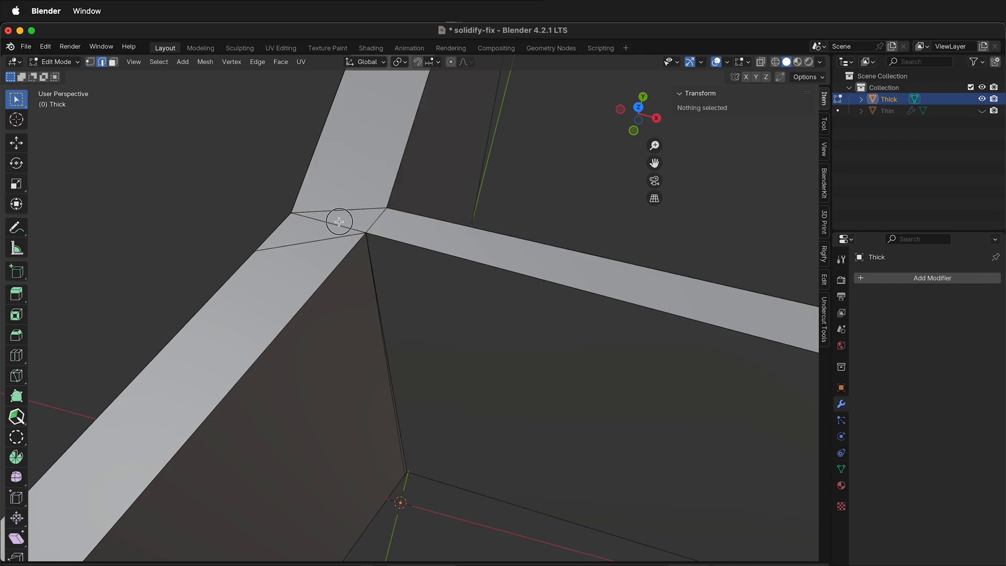
pyautogui.press('x')
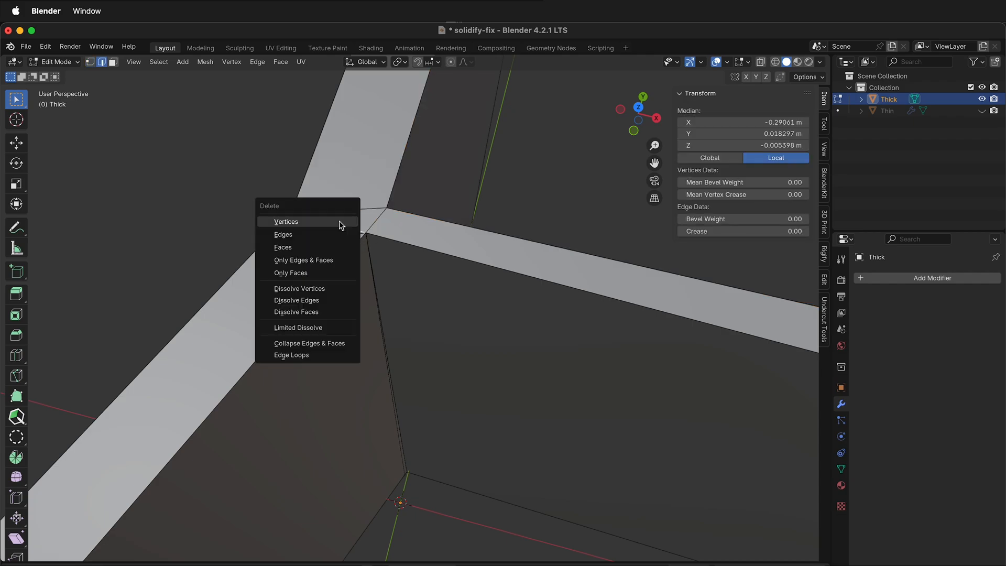
pyautogui.click(286, 221)
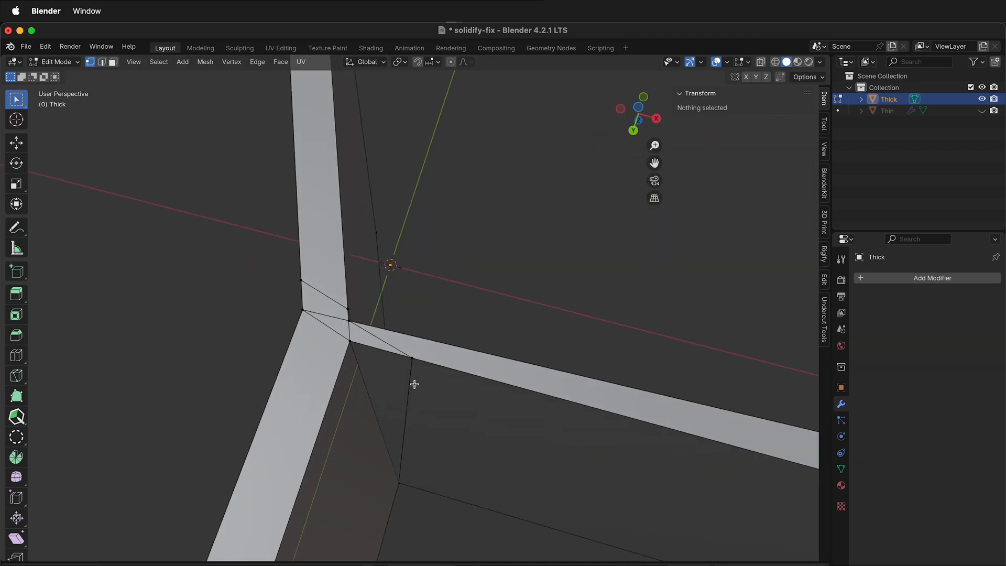
# Select the overlapping vertices at the opposite strip junction and merge them into one
pyautogui.click(348, 319)
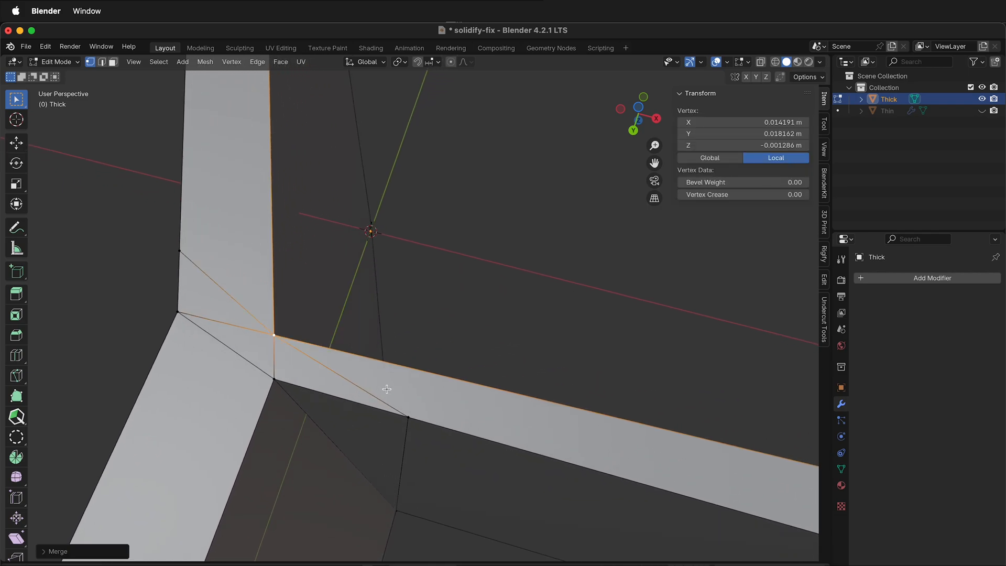
pyautogui.click(273, 375)
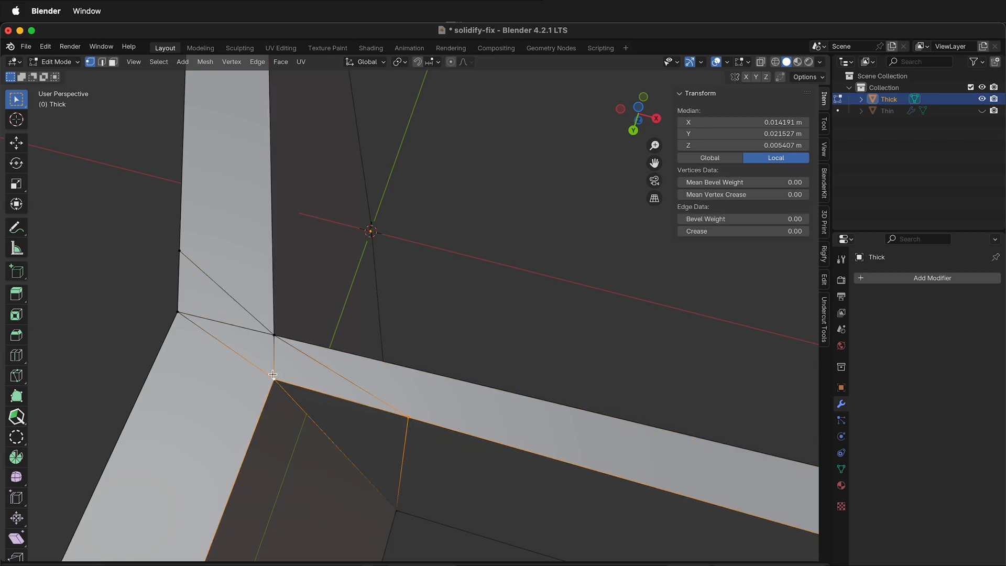
pyautogui.press('M')
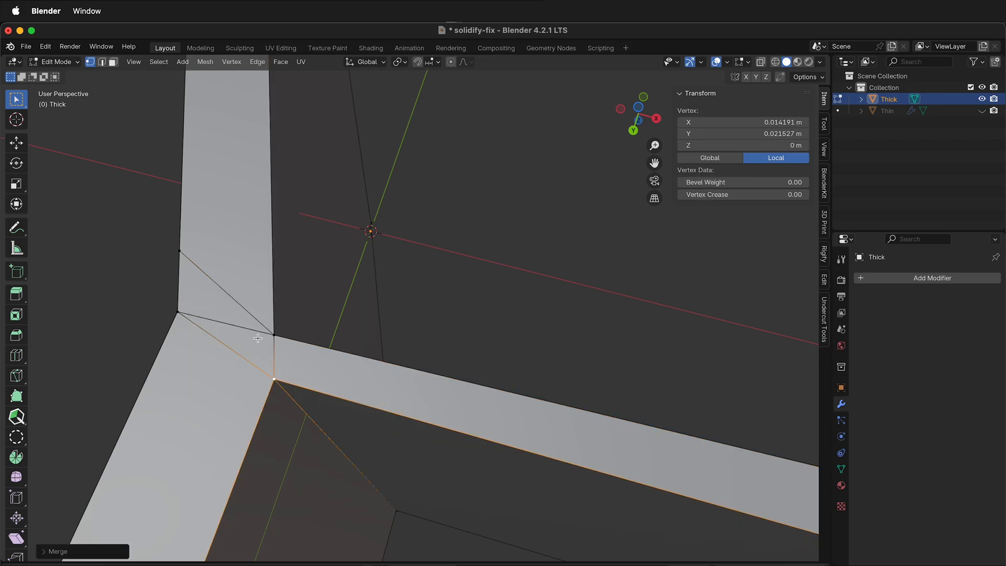
pyautogui.click(102, 62)
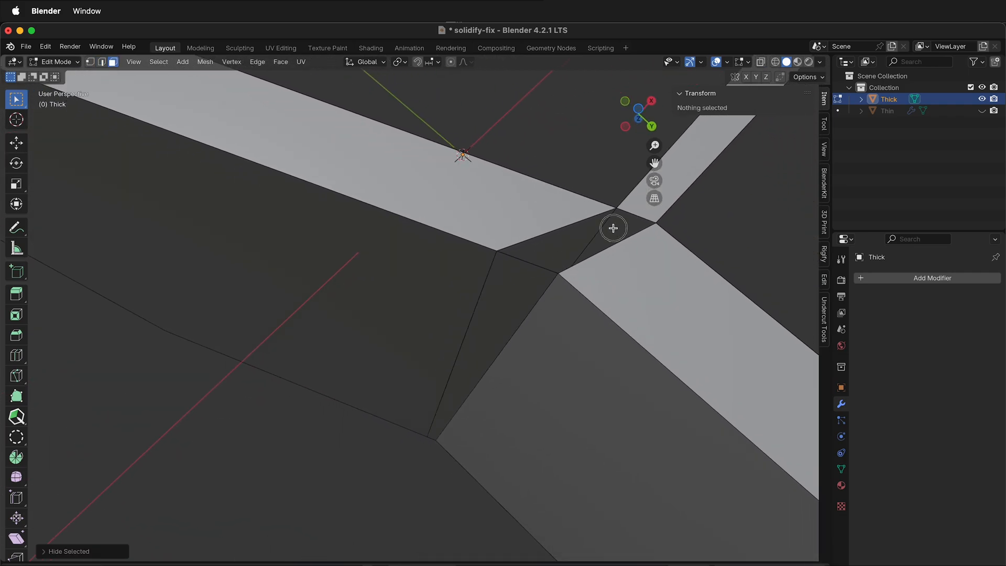
# Delete the leftover junction edges using X > Edges
pyautogui.press('x')
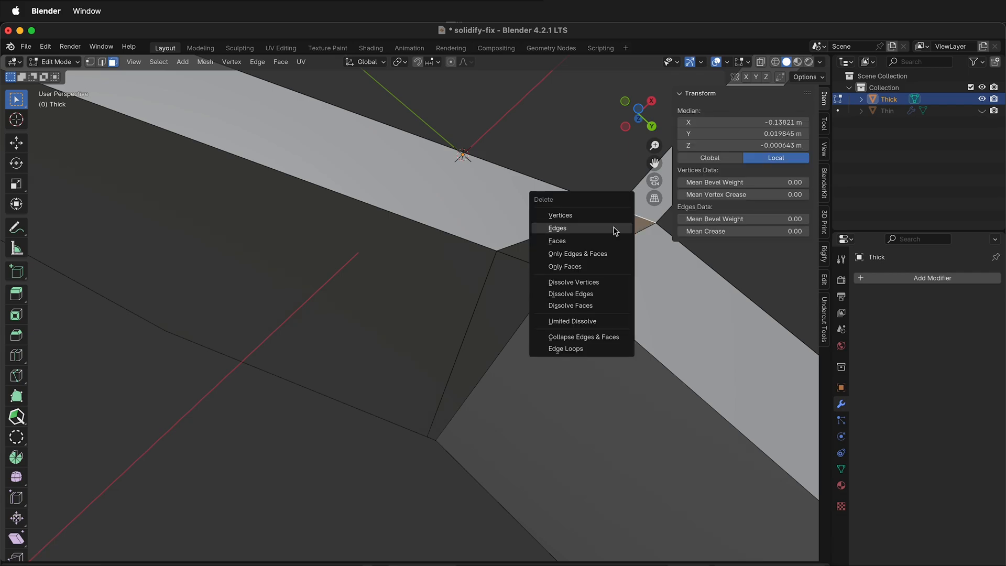
pyautogui.click(556, 228)
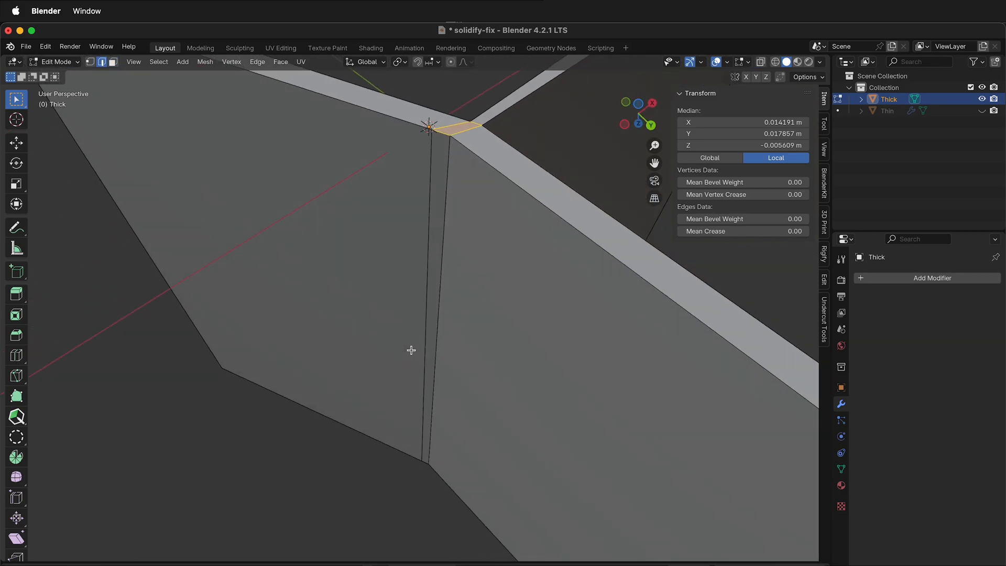
# Select all non-manifold geometry via Select All by Trait > Non Manifold
pyautogui.click(158, 62)
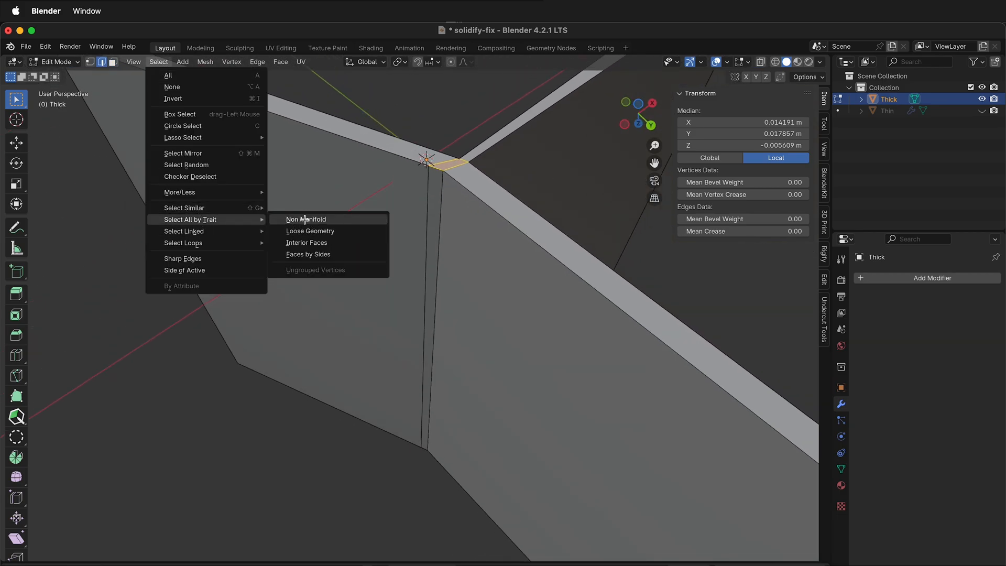
pyautogui.click(306, 219)
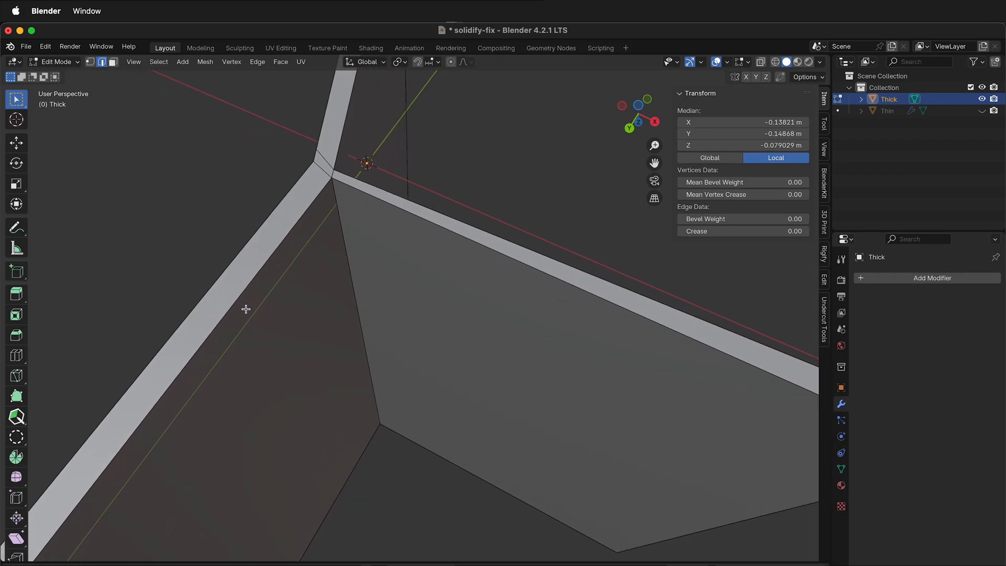
pyautogui.moveTo(314, 334)
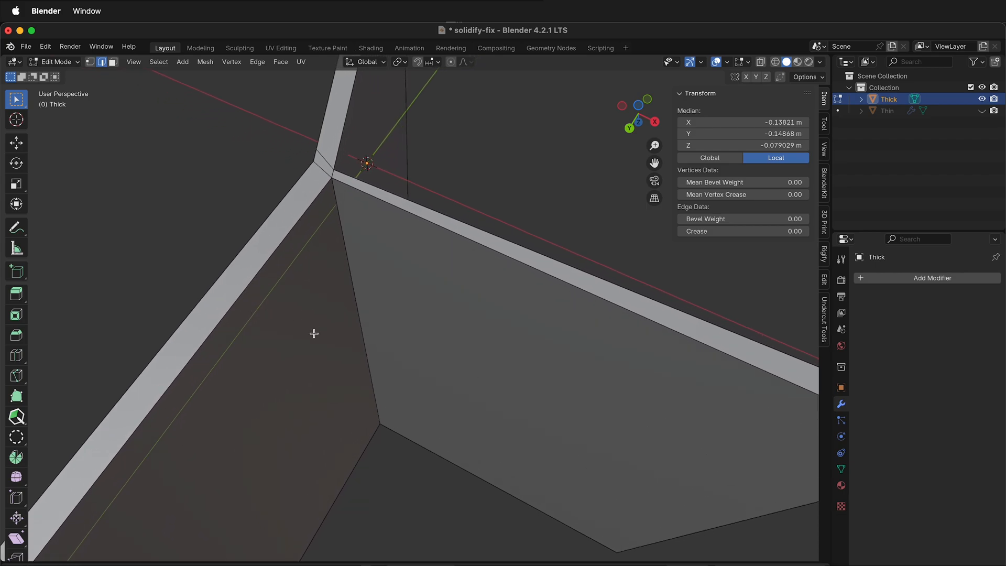